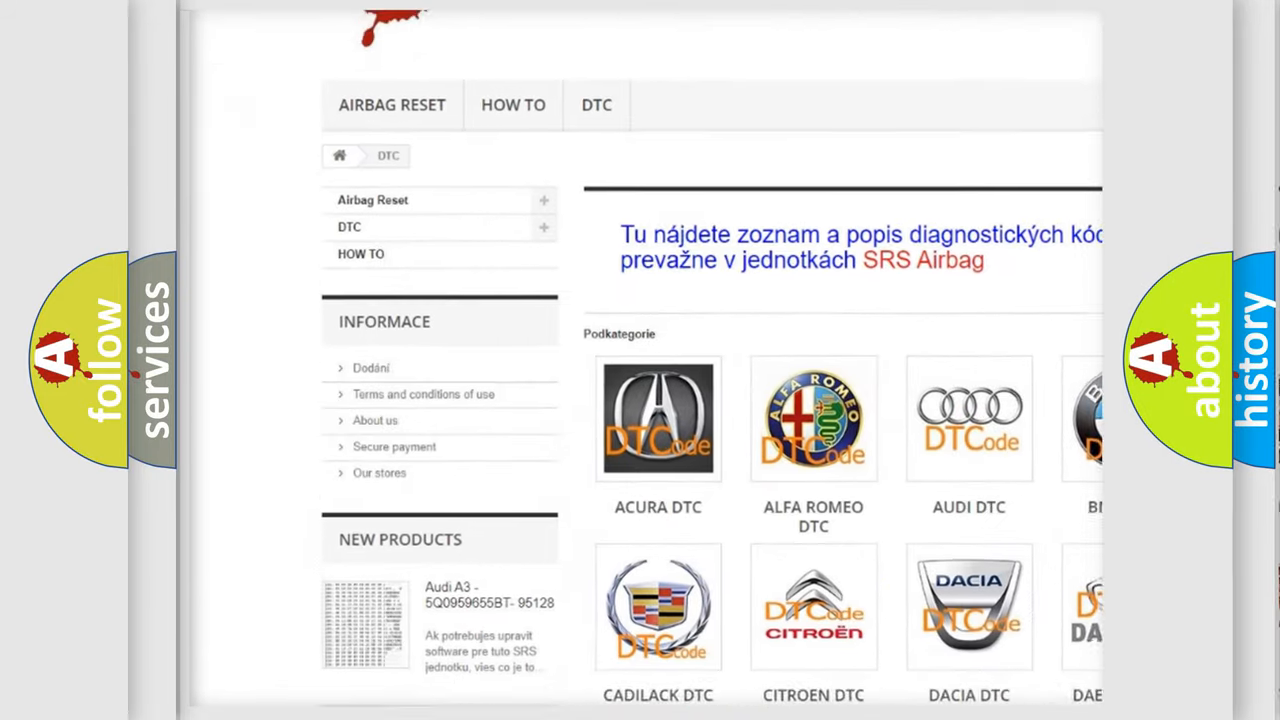
scroll(down, 3)
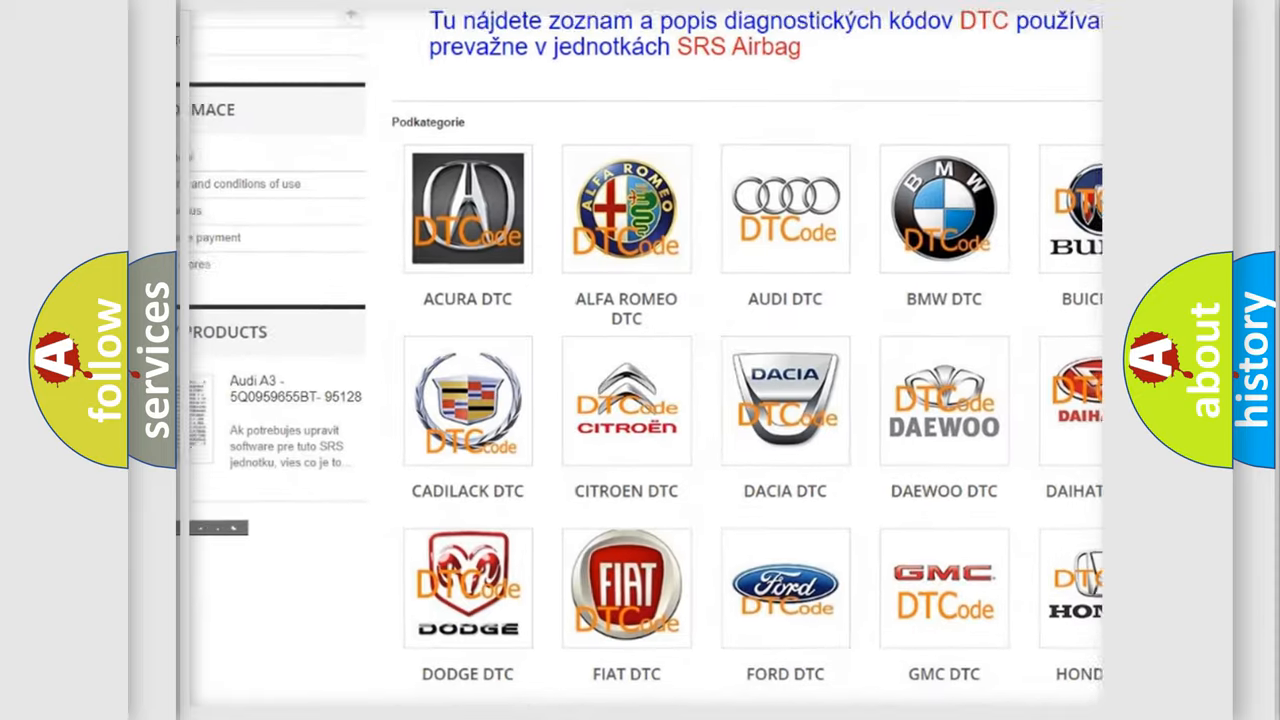
scroll(down, 3)
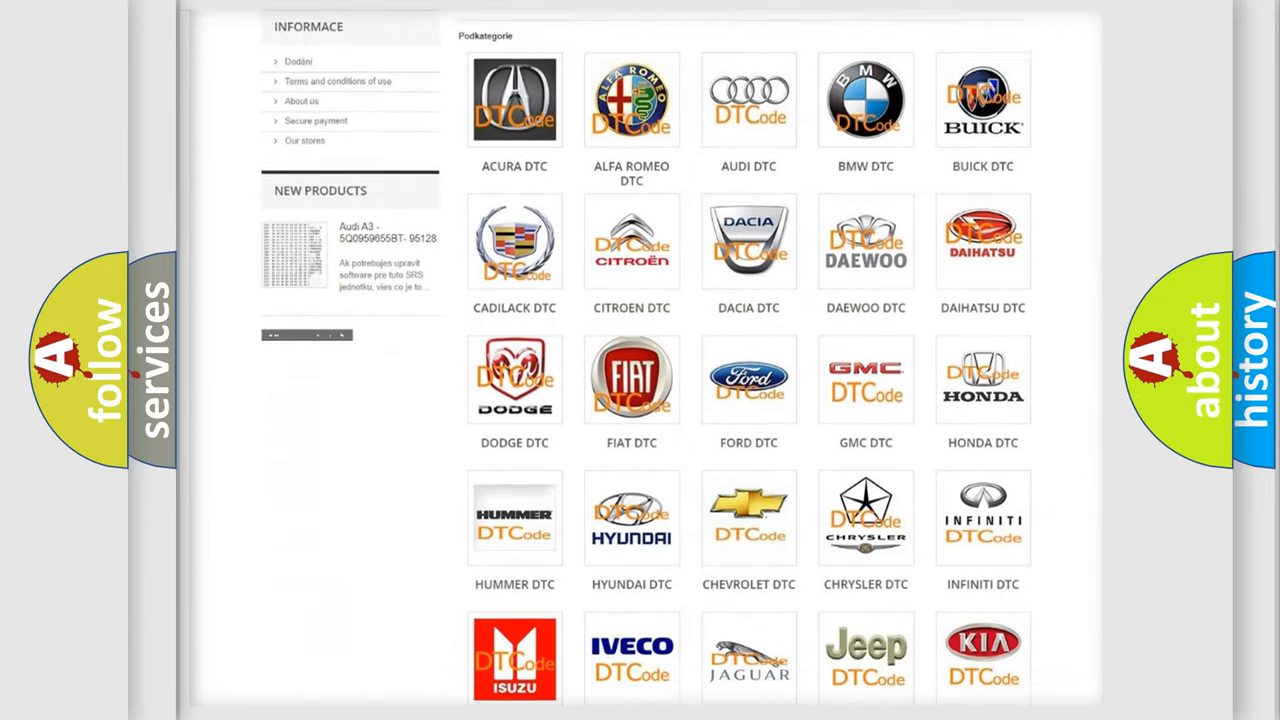
scroll(down, 3)
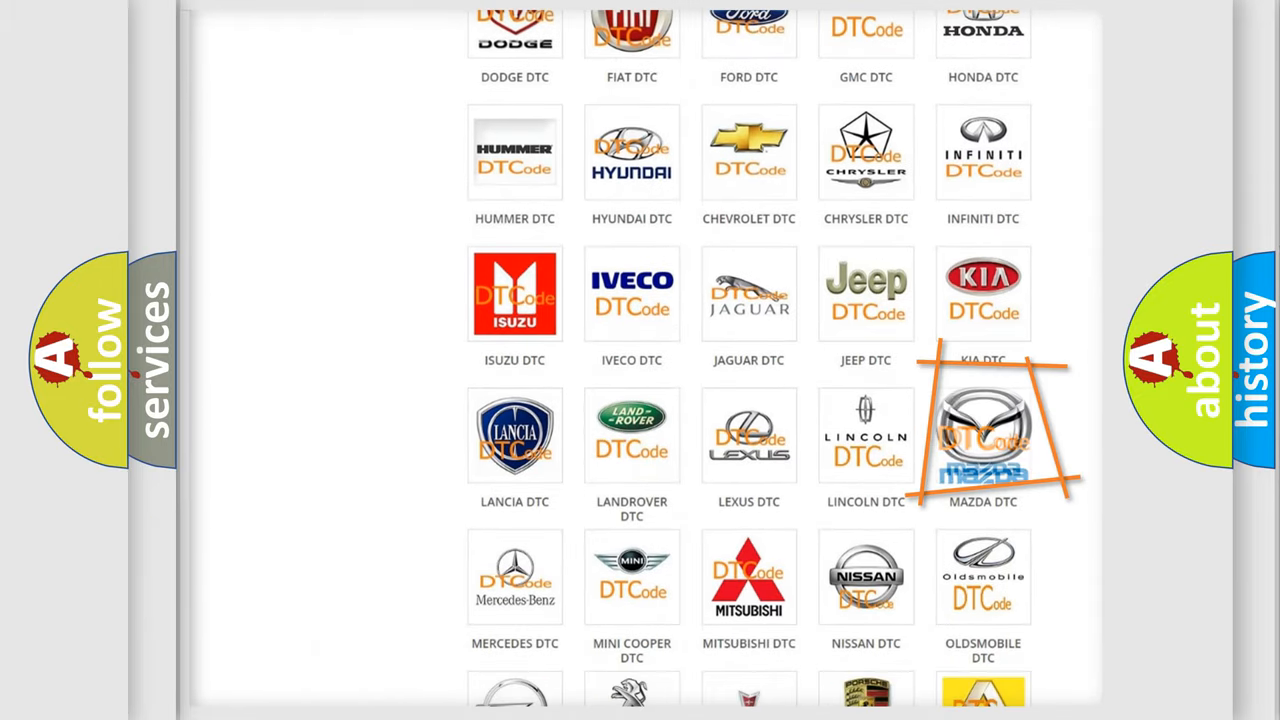